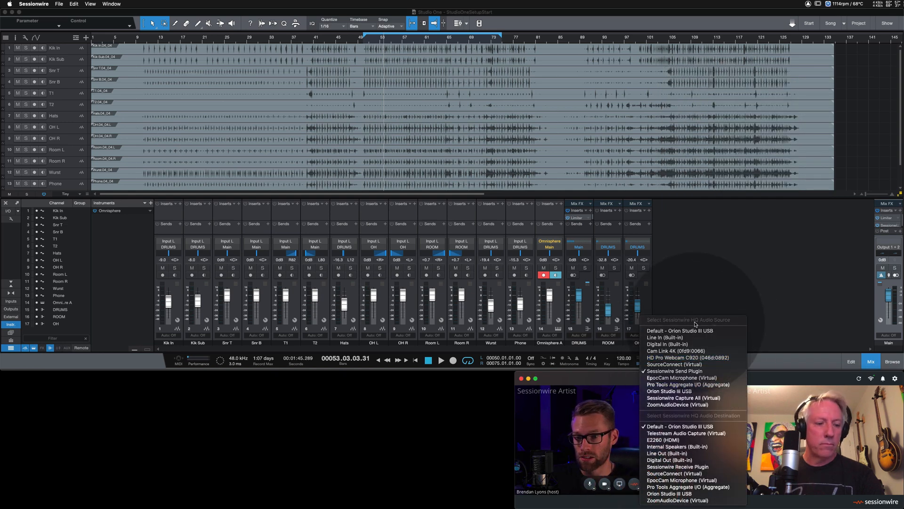
{"action": "mouse_move", "coordinate": [675, 370]}
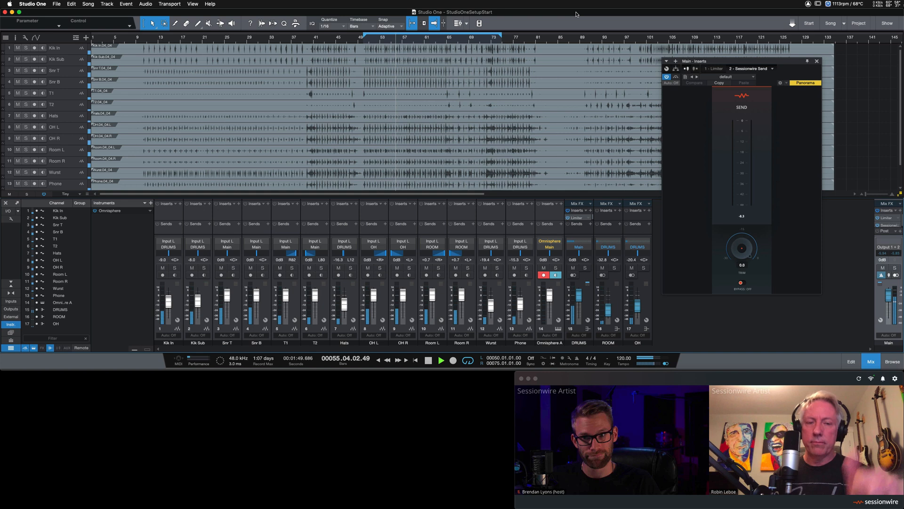
Show the Main bus inserts and open the Sessionwire Send plugin after the Limiter
{"action": "left_click", "coordinate": [441, 360]}
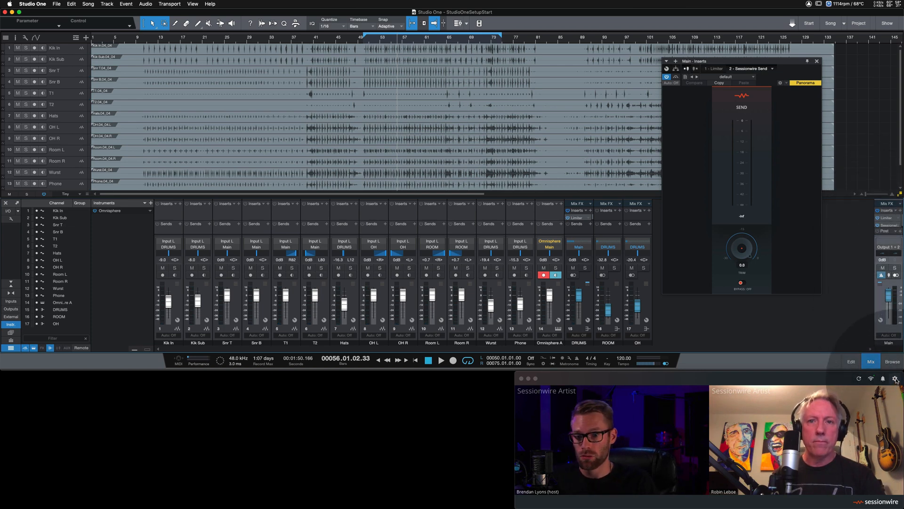
{"action": "left_click", "coordinate": [897, 379]}
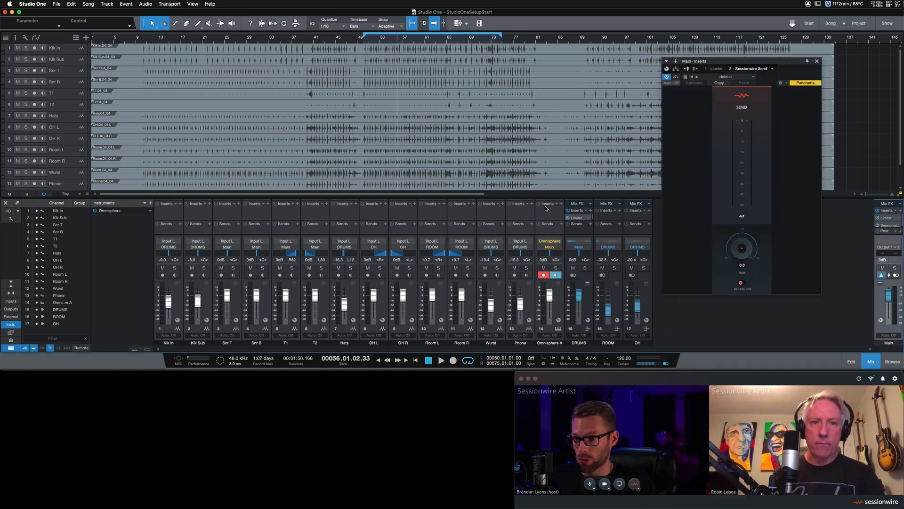
Add a new stereo audio track and browse Sessionwire plugins for its inserts
{"action": "left_click", "coordinate": [107, 5]}
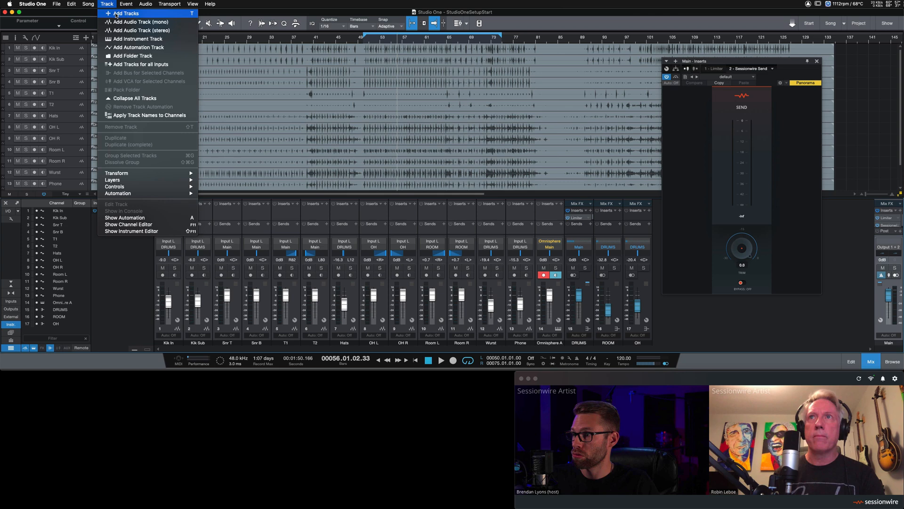
{"action": "mouse_move", "coordinate": [134, 30]}
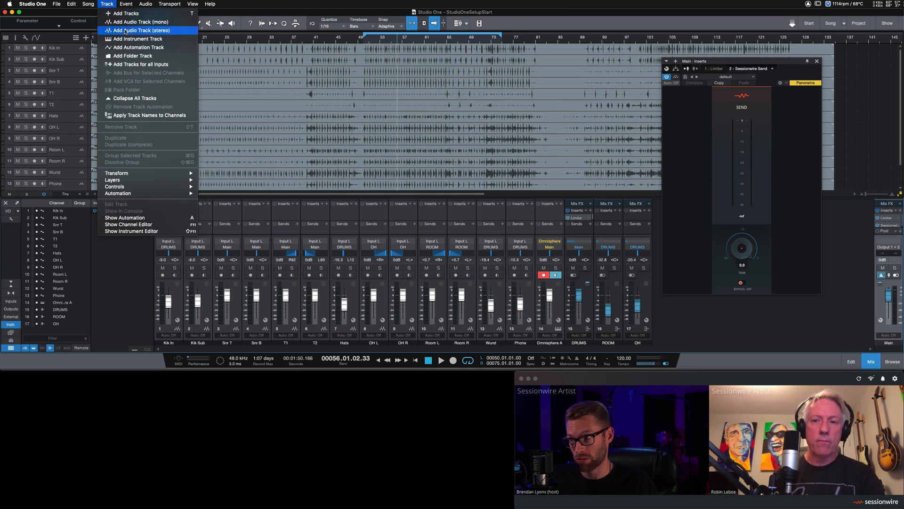
{"action": "left_click", "coordinate": [136, 39]}
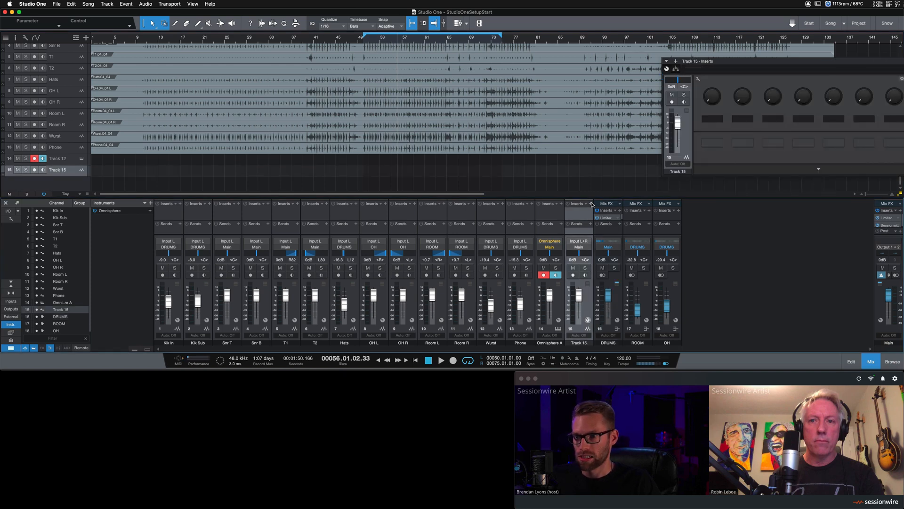
{"action": "left_click", "coordinate": [578, 203]}
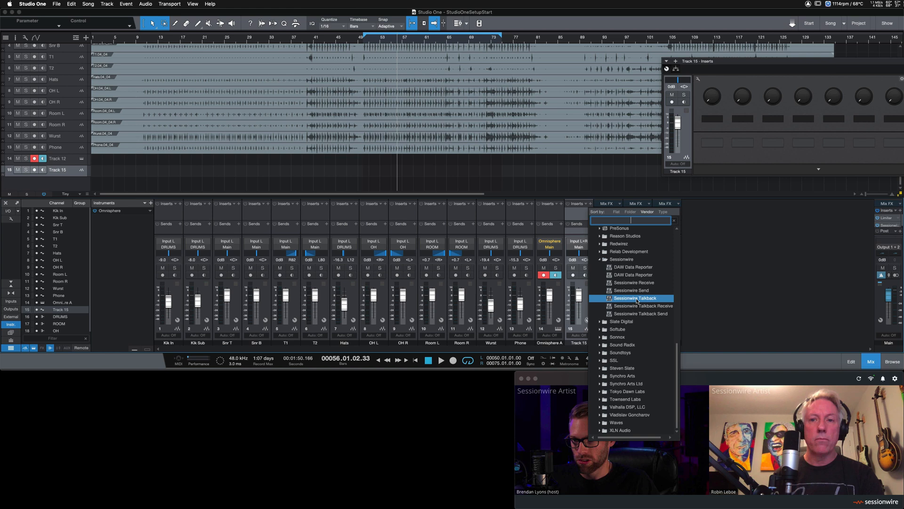
{"action": "mouse_move", "coordinate": [631, 282]}
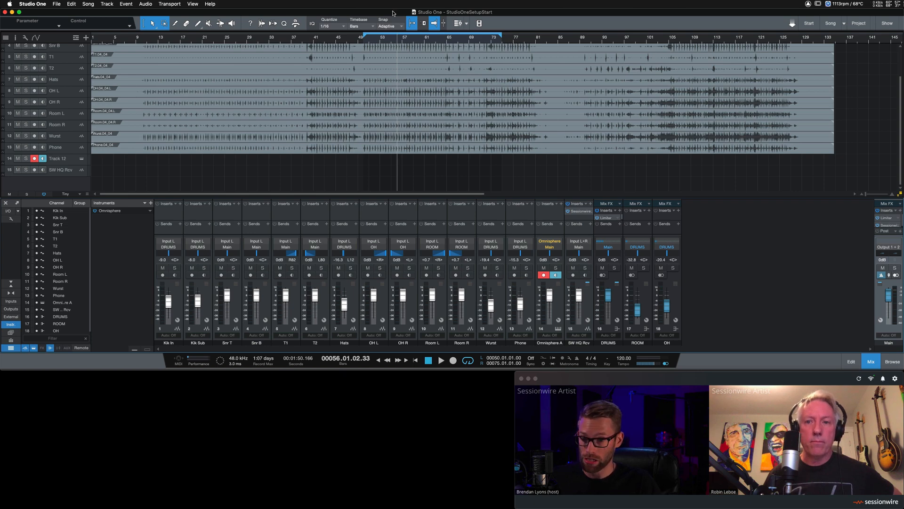
{"action": "mouse_move", "coordinate": [251, 3]}
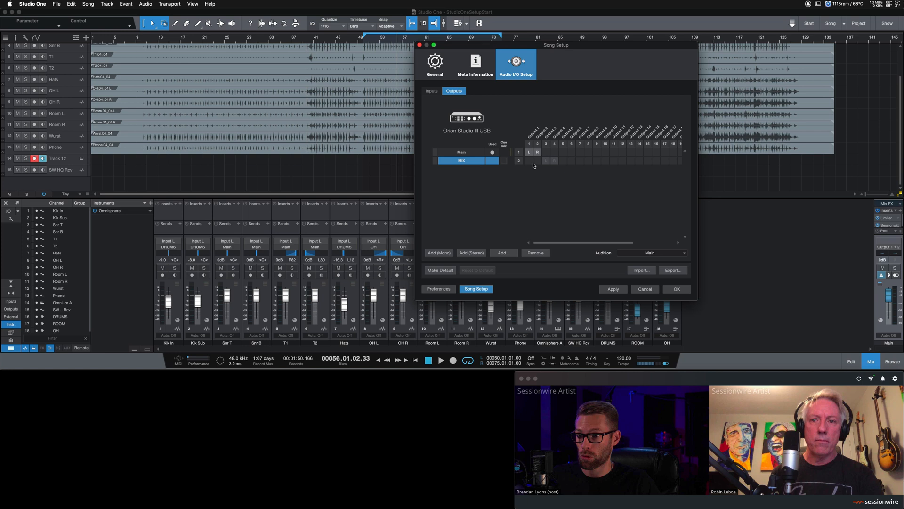
{"action": "mouse_move", "coordinate": [530, 160]}
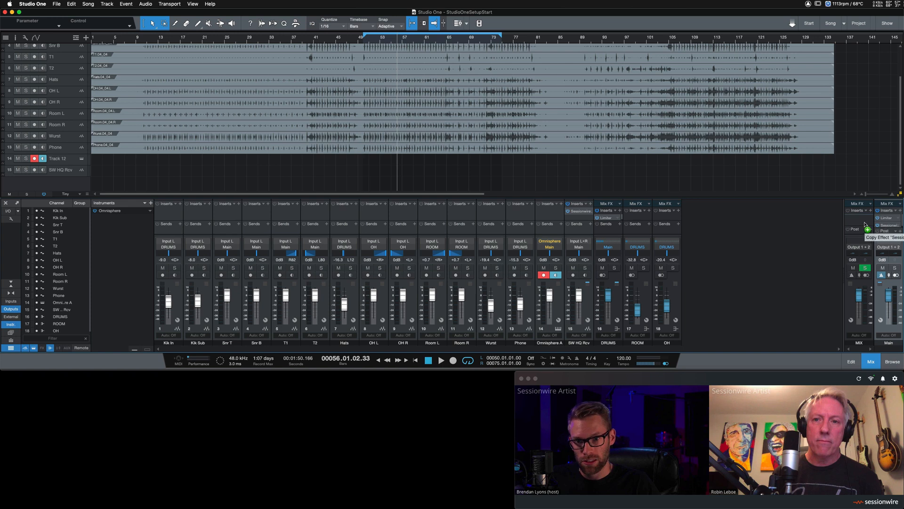
Show the Sessionwire Send plugin inserted on the new MIX output
{"action": "left_click", "coordinate": [867, 218]}
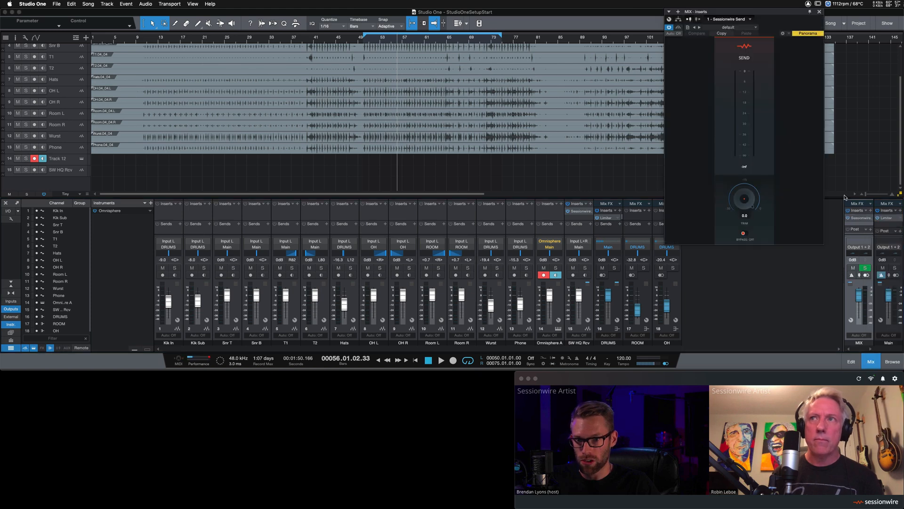
Close the MIX output's Sessionwire Send plugin window
{"action": "left_click", "coordinate": [819, 11]}
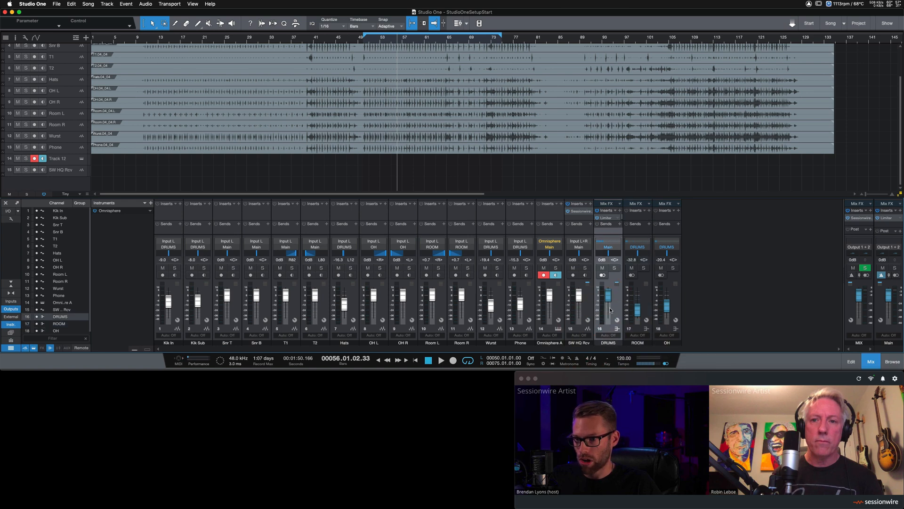
{"action": "mouse_move", "coordinate": [323, 350]}
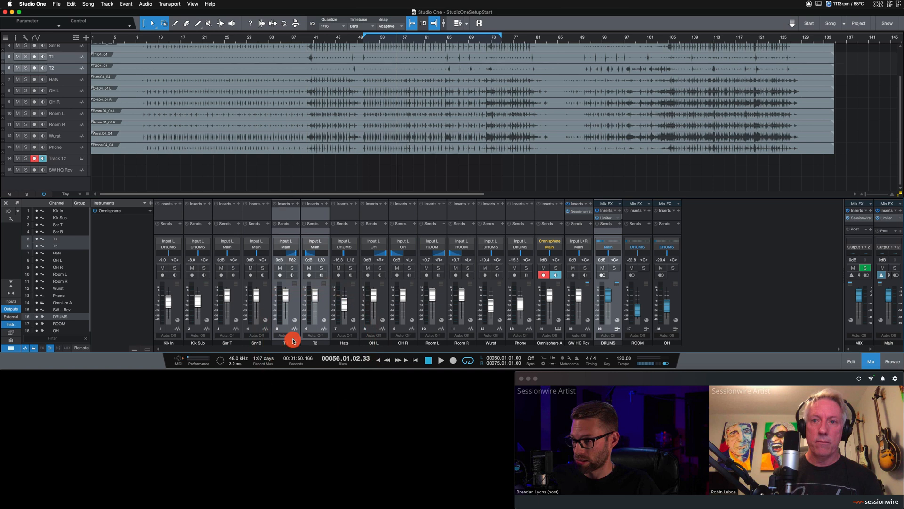
Route the selected snare and tom channels' output to MIX
{"action": "left_click", "coordinate": [227, 247]}
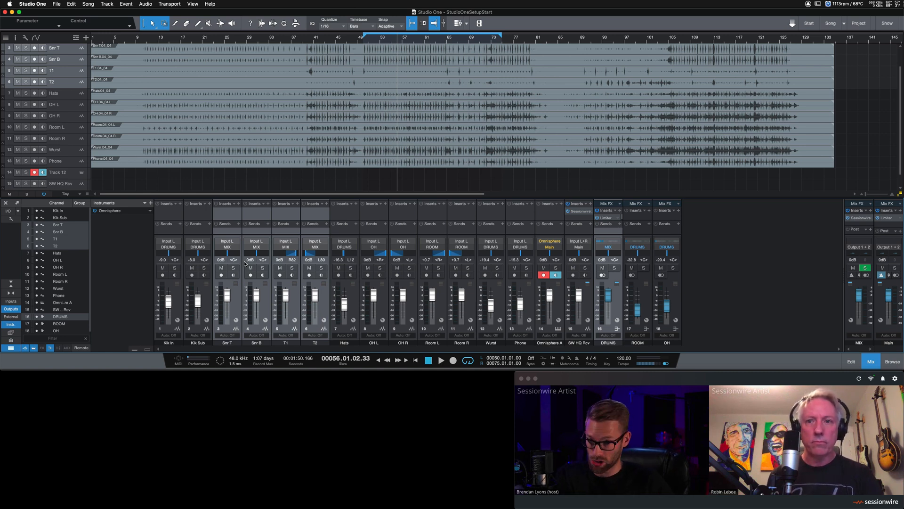
{"action": "mouse_move", "coordinate": [692, 16]}
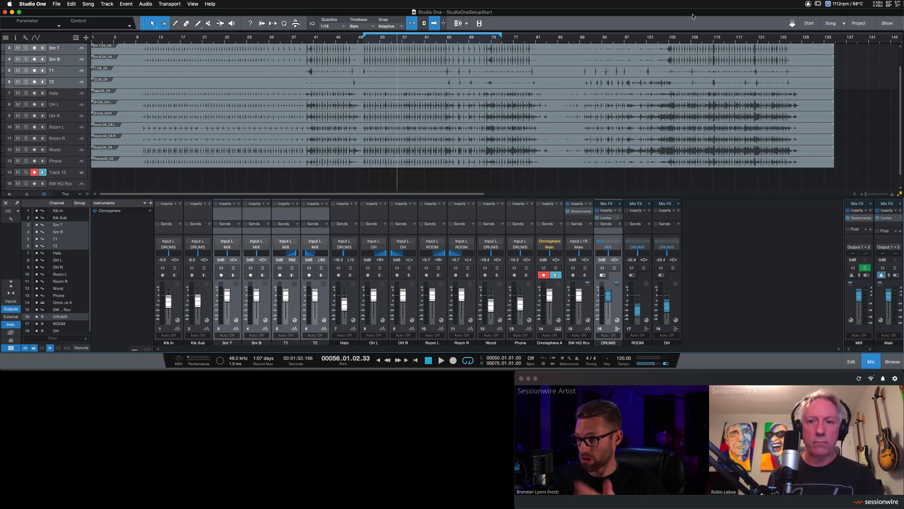
{"action": "mouse_move", "coordinate": [755, 324]}
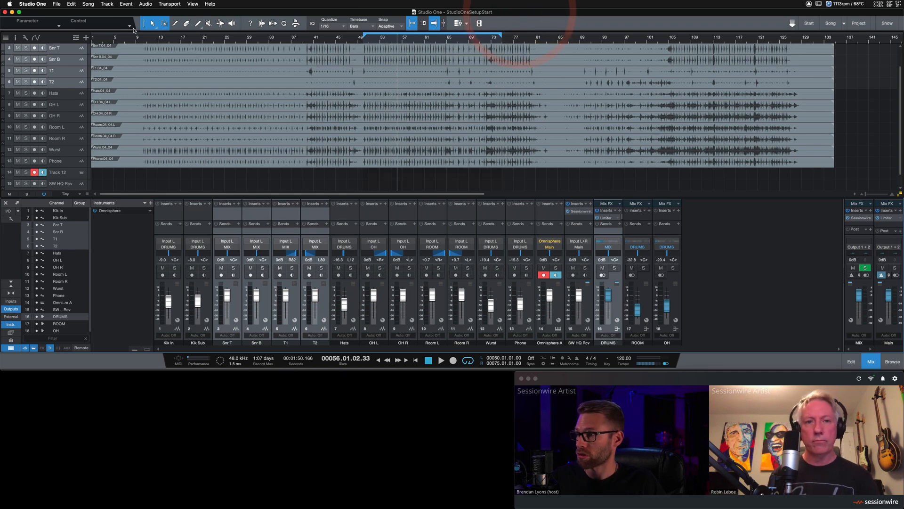
Add two mono audio tracks and name them SW TB Send and SW TB Rcv
{"action": "left_click", "coordinate": [107, 4]}
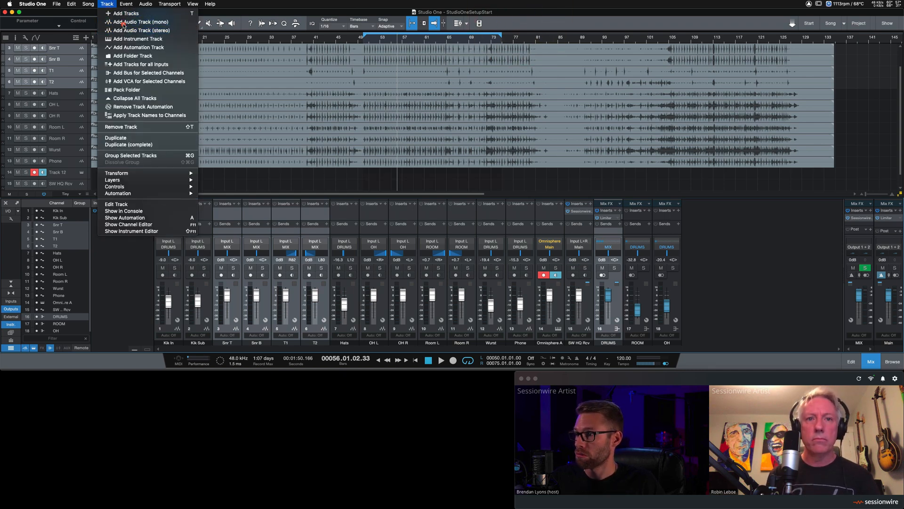
{"action": "left_click", "coordinate": [137, 21]}
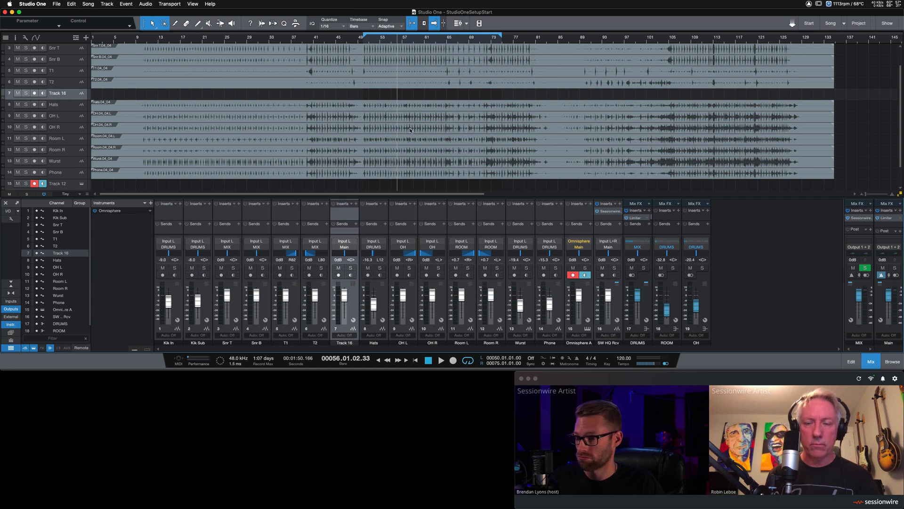
{"action": "mouse_move", "coordinate": [343, 343]}
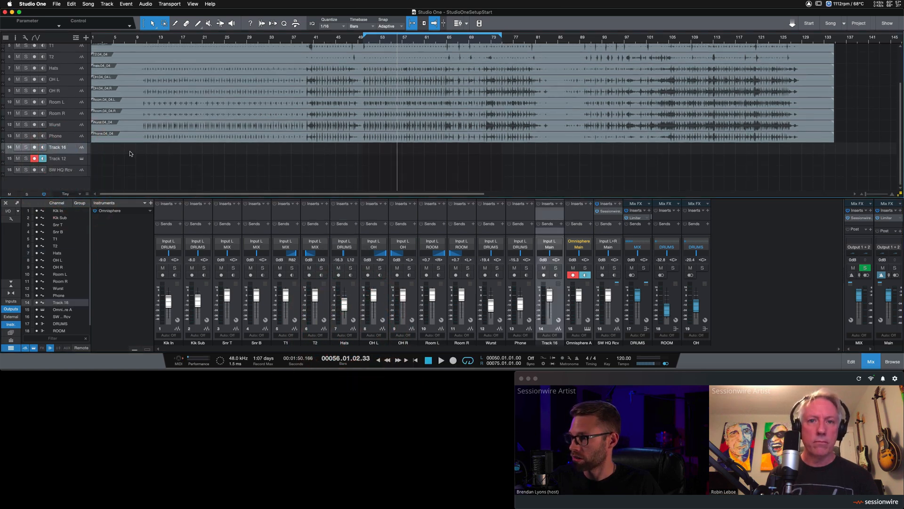
{"action": "left_click", "coordinate": [107, 4]}
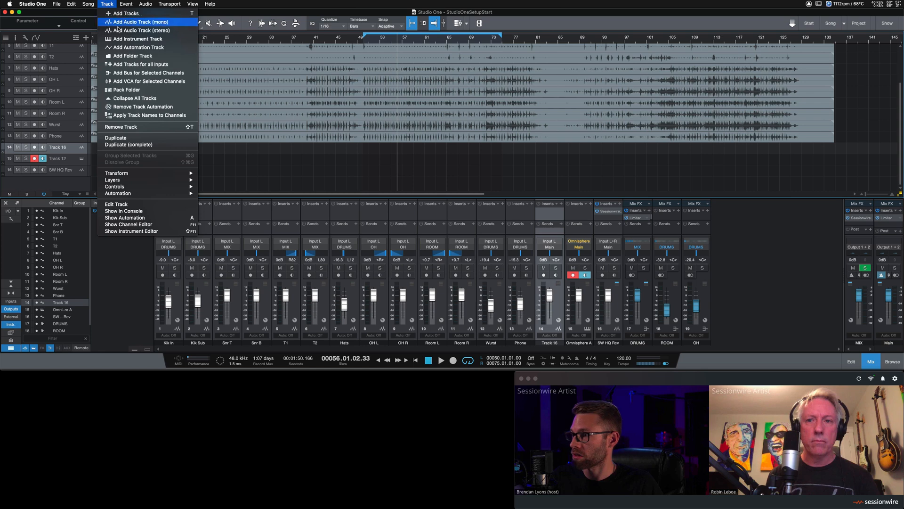
{"action": "left_click", "coordinate": [136, 39]}
{"action": "type", "text": "SW TB Send"}
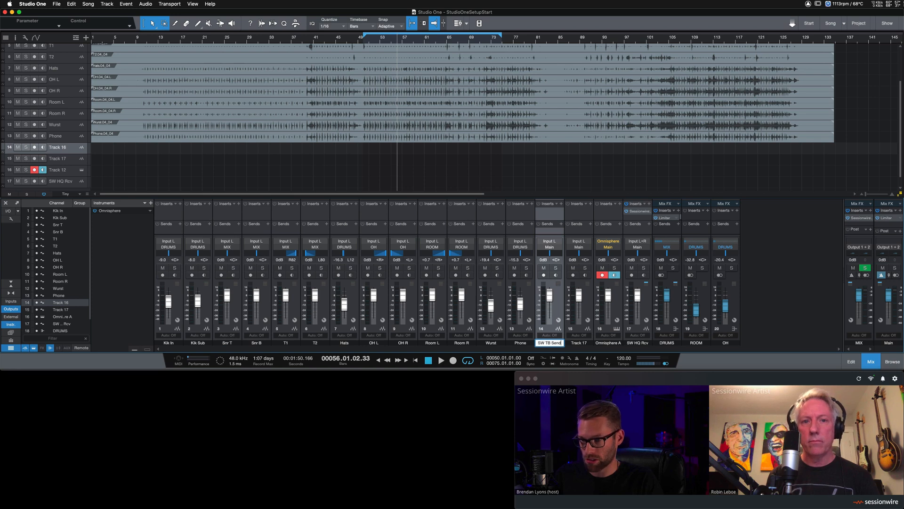
{"action": "left_click", "coordinate": [578, 343]}
{"action": "type", "text": "SW TB Rcv"}
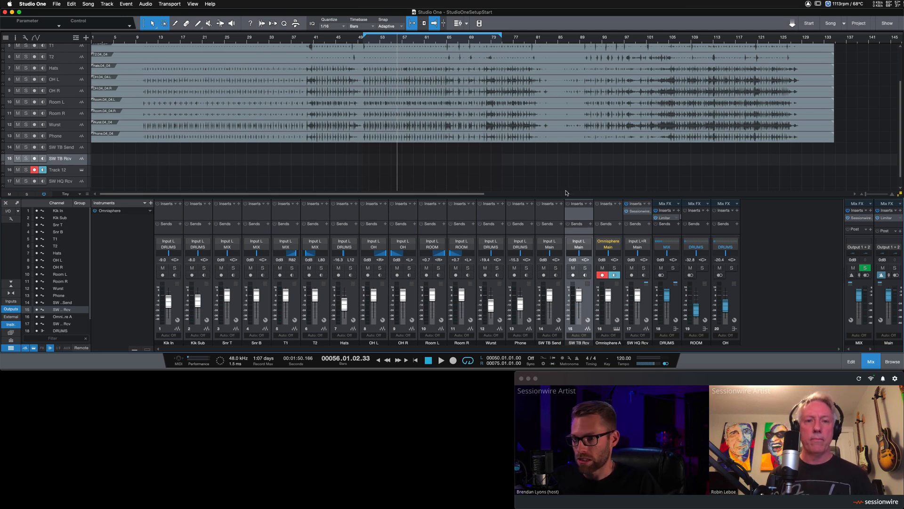
Insert the Sessionwire Talkback Receive plugin on the SW TB Rcv track
{"action": "left_click", "coordinate": [562, 204]}
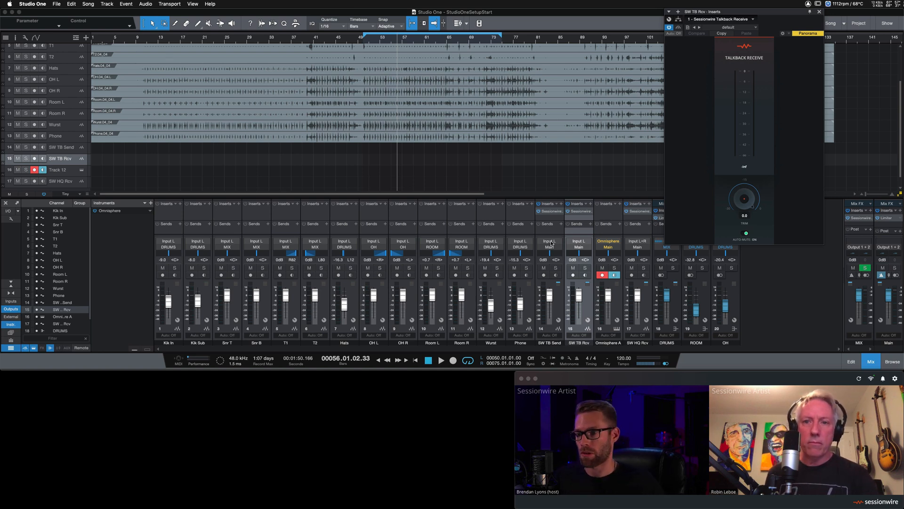
{"action": "mouse_move", "coordinate": [544, 268]}
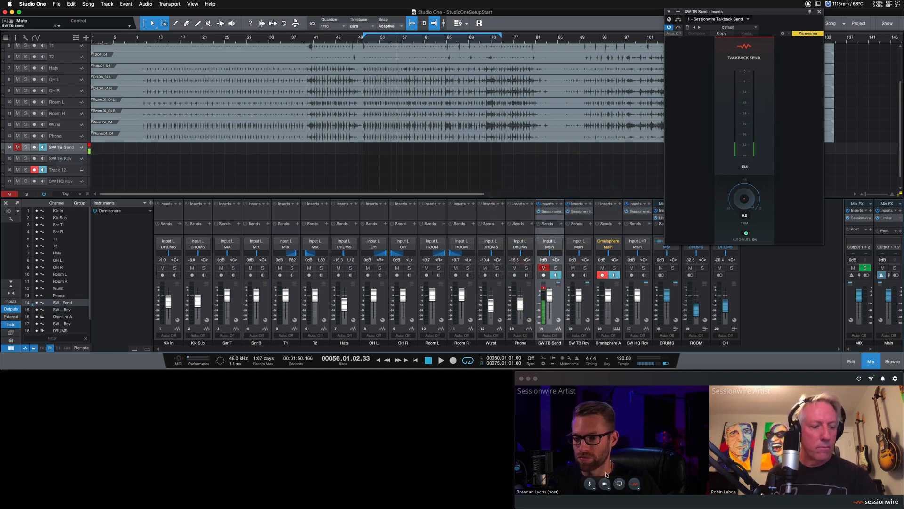
Show Sessionwire's talkback microphone and speaker device options
{"action": "left_click", "coordinate": [590, 483]}
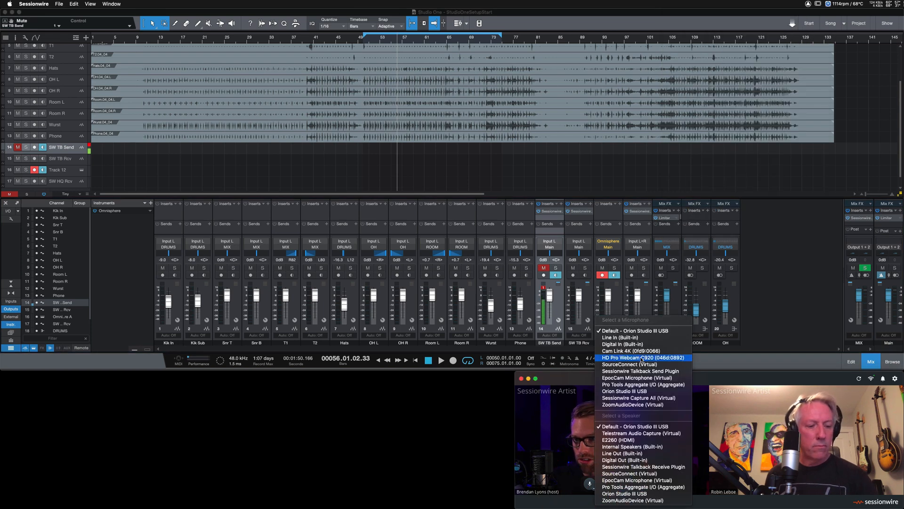
{"action": "mouse_move", "coordinate": [629, 344]}
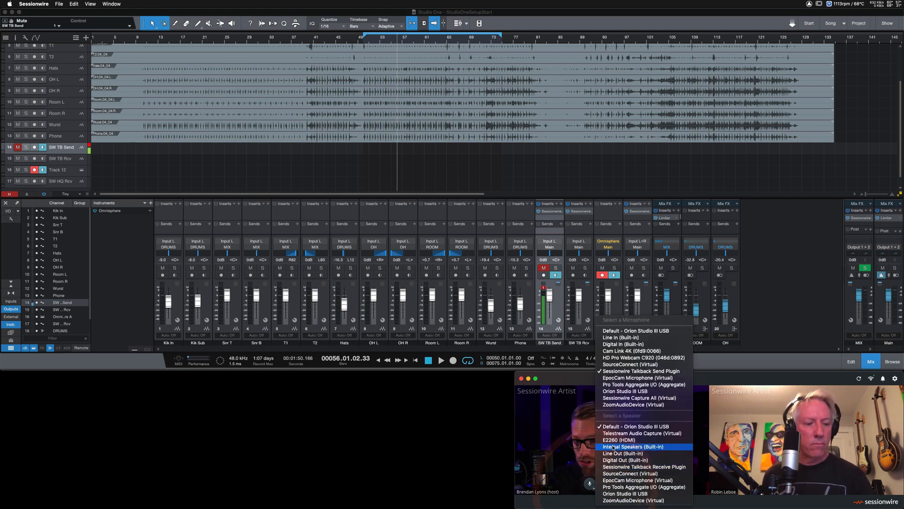
{"action": "mouse_move", "coordinate": [643, 465]}
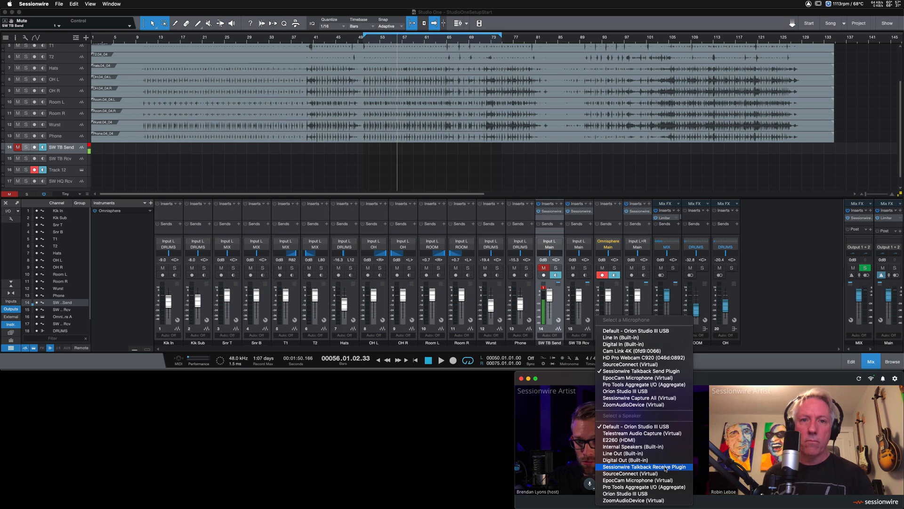